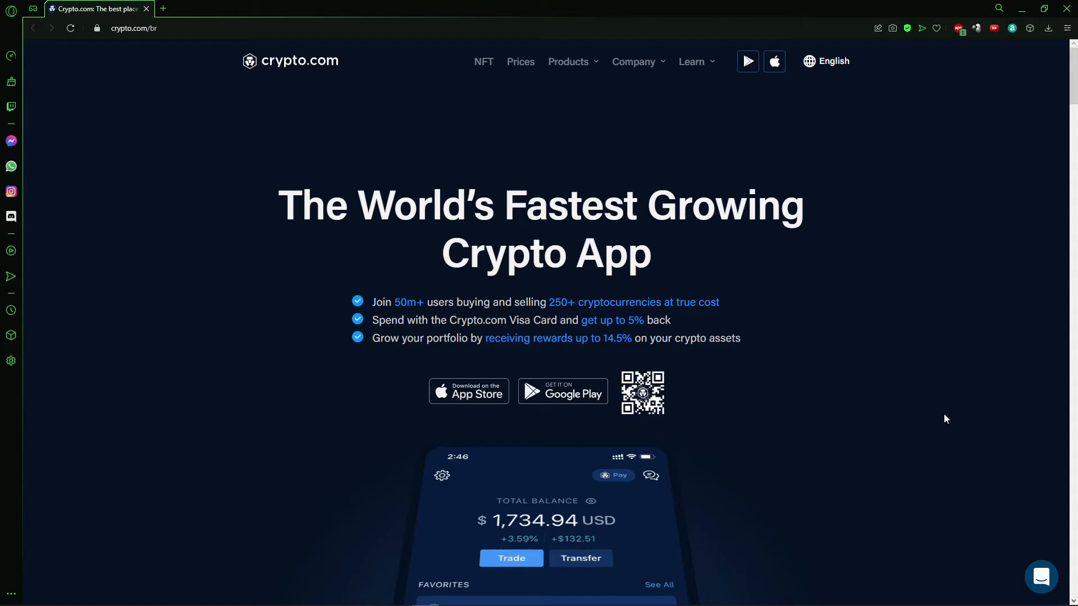
mouse_move(924, 238)
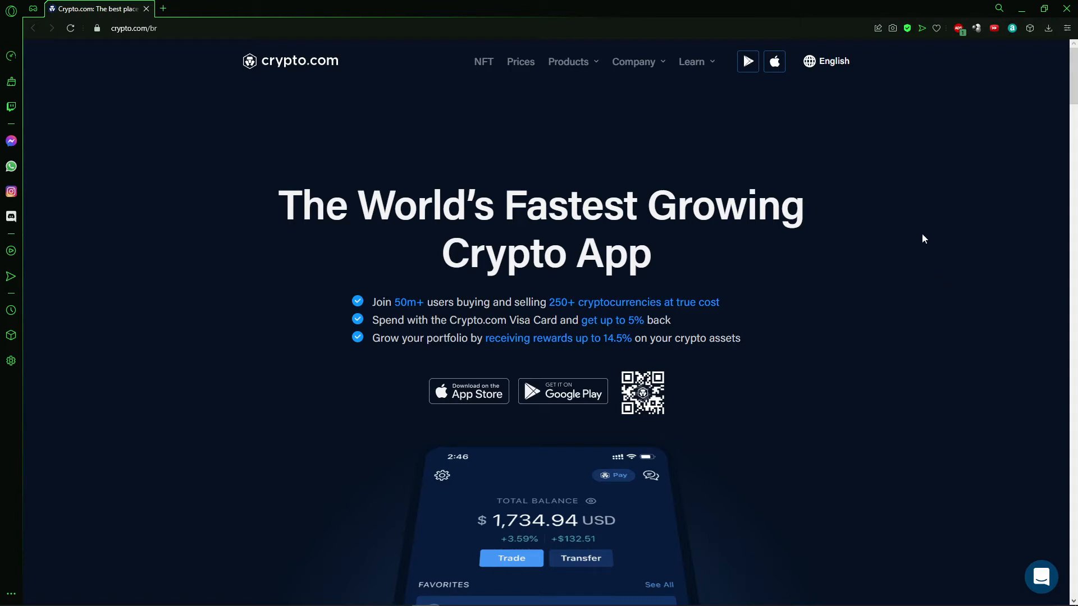
mouse_move(914, 240)
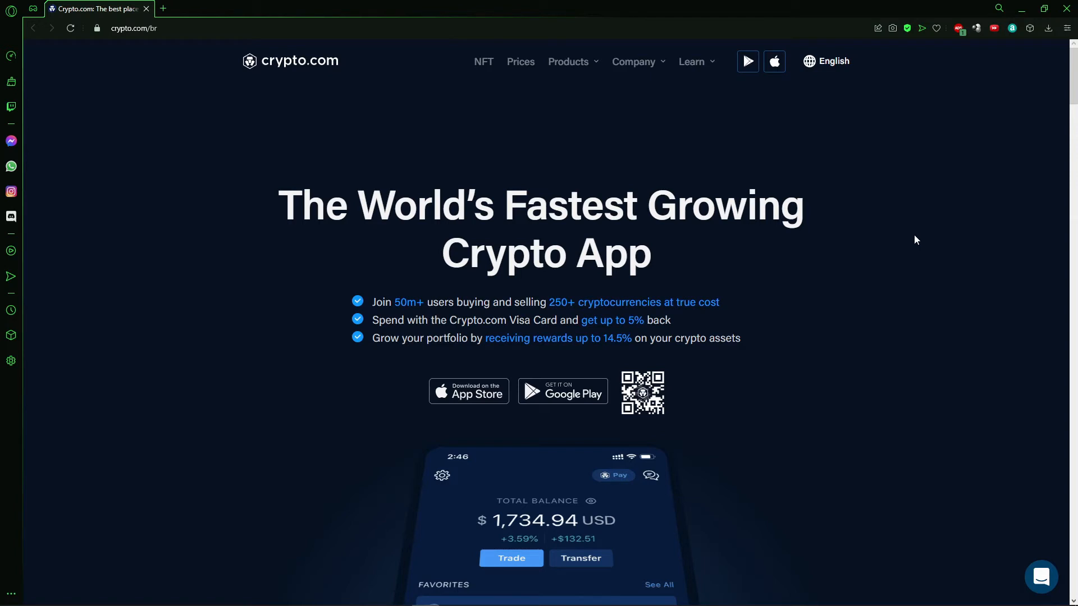
mouse_move(859, 226)
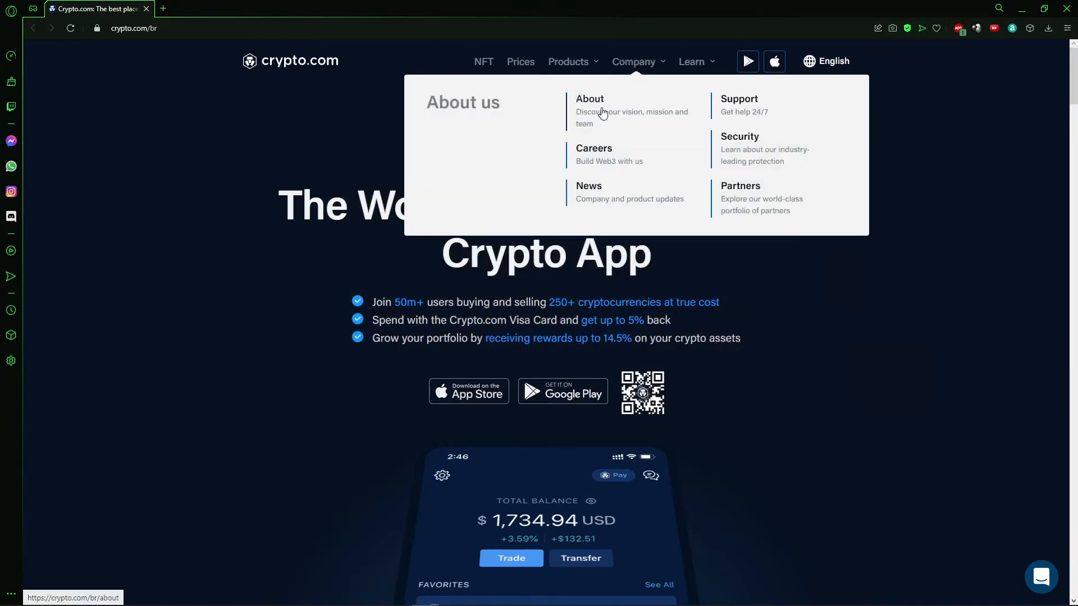
mouse_move(739, 107)
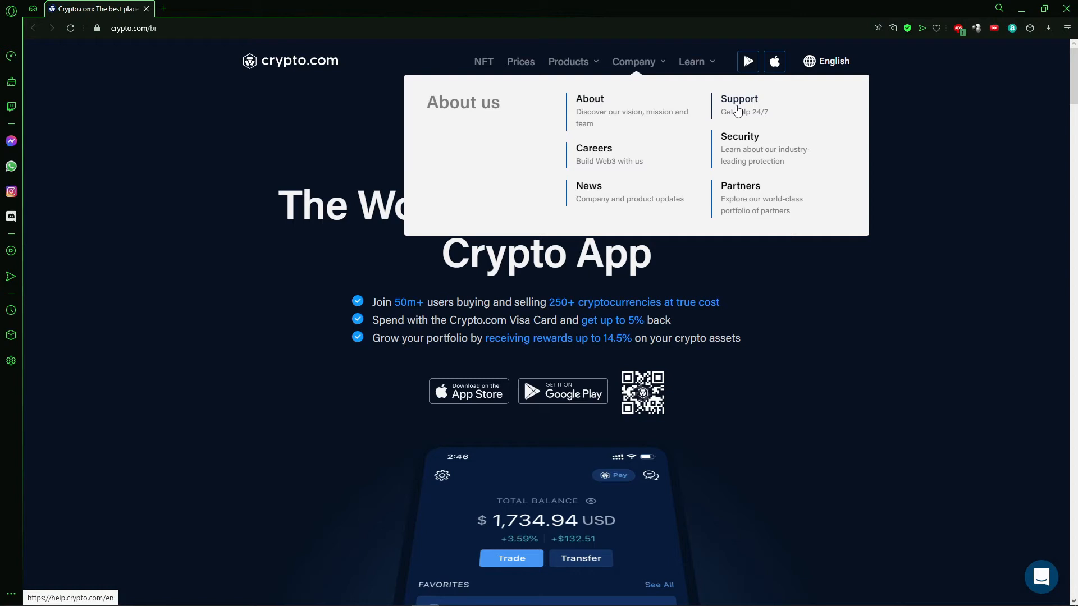
Reach the Help Center from the homepage via Support under Company.
left_click(738, 103)
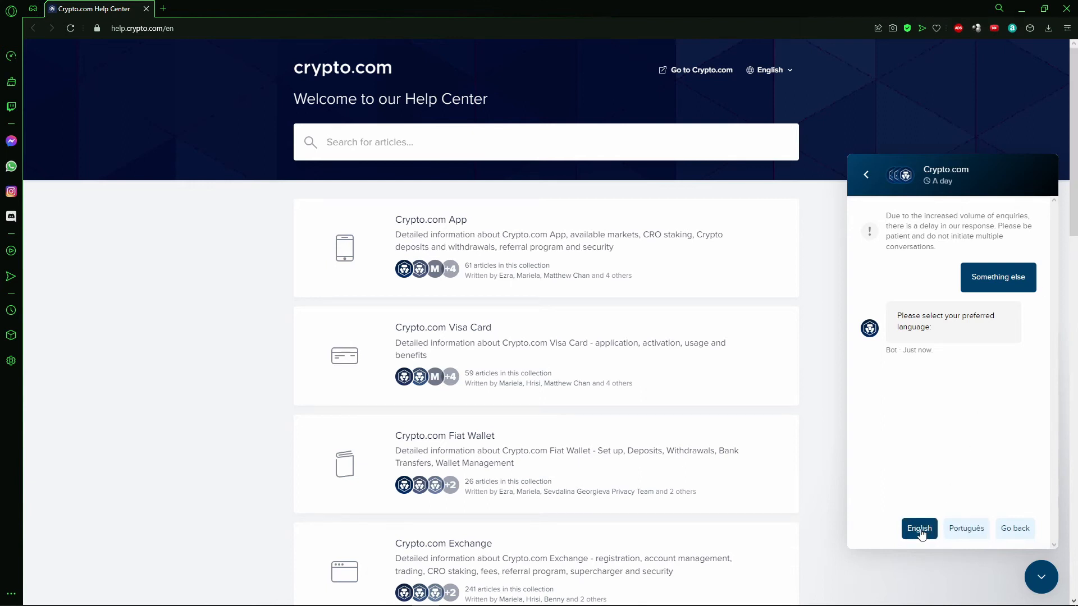
Choose English as the chat language and browse down the Help Center articles.
left_click(919, 528)
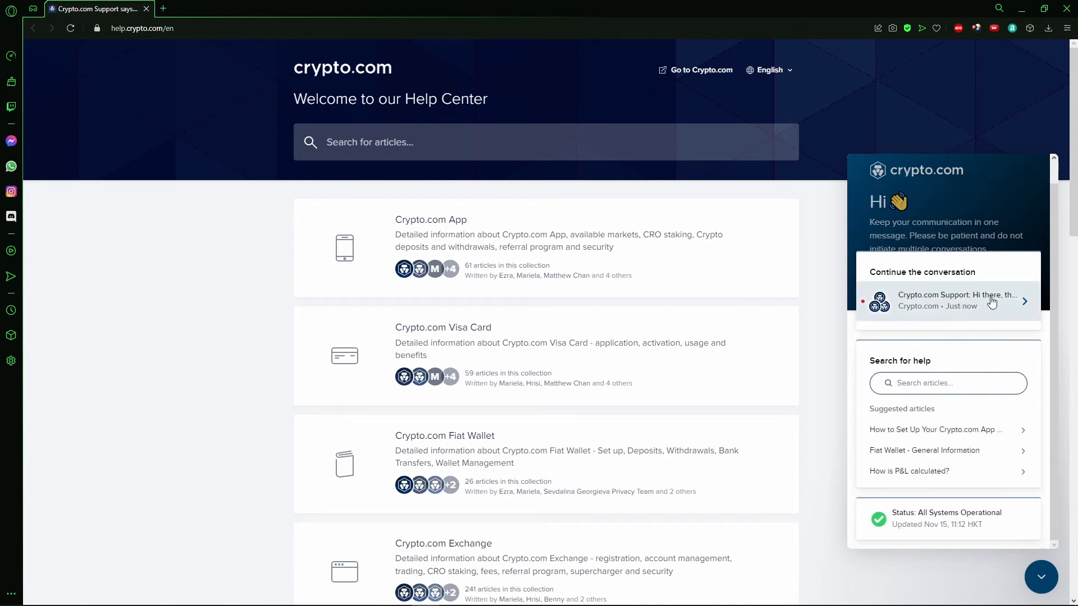
scroll("down", 3)
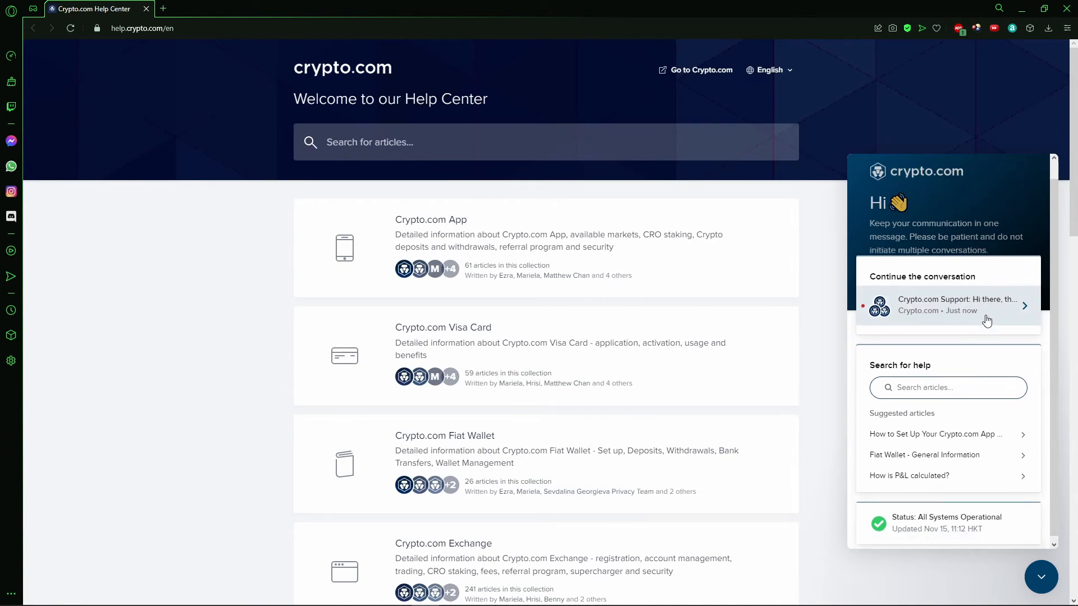
scroll("down", 3)
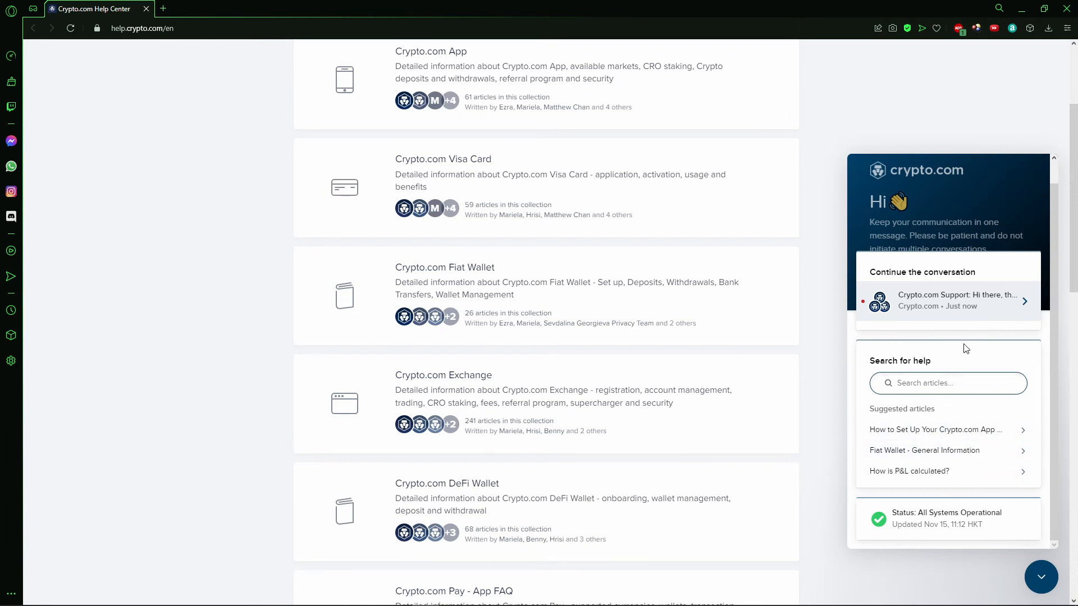
Review the Crypto.com Support conversation's topics, return to chat home, and close the widget.
left_click(949, 301)
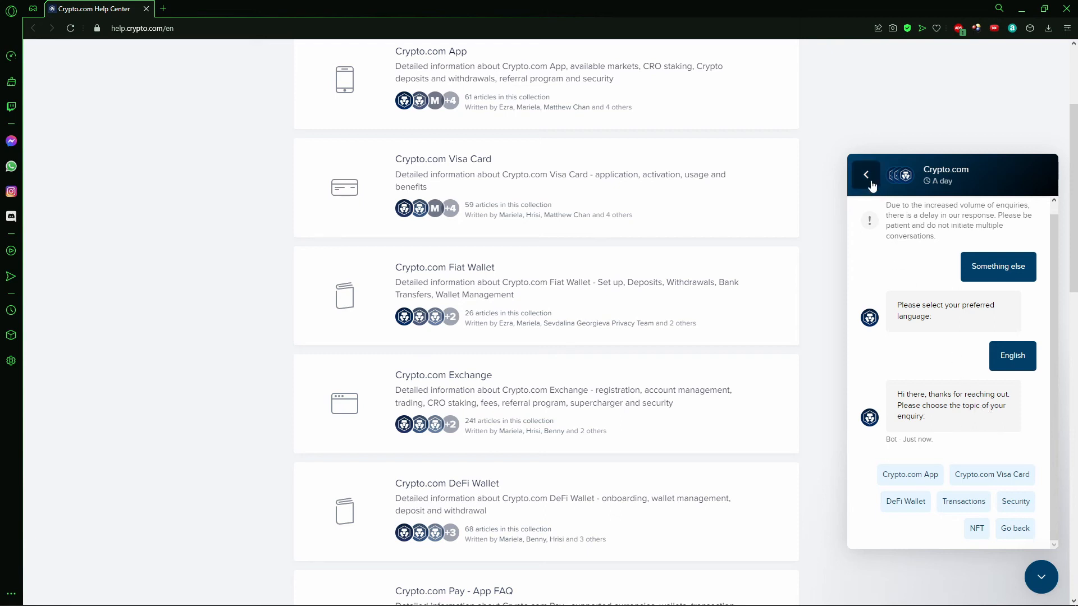
left_click(865, 175)
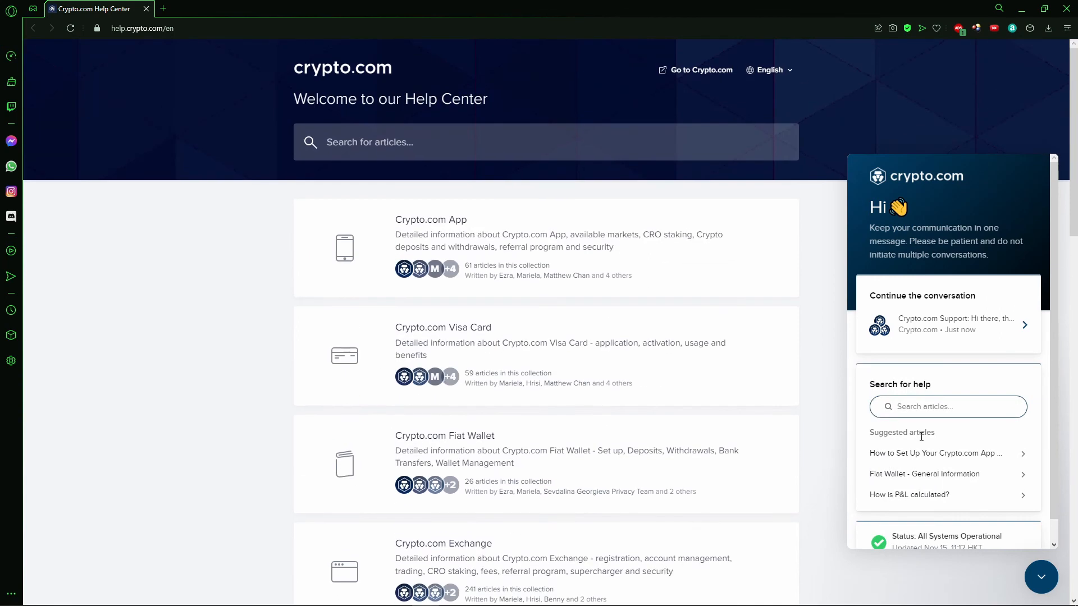
left_click(1039, 577)
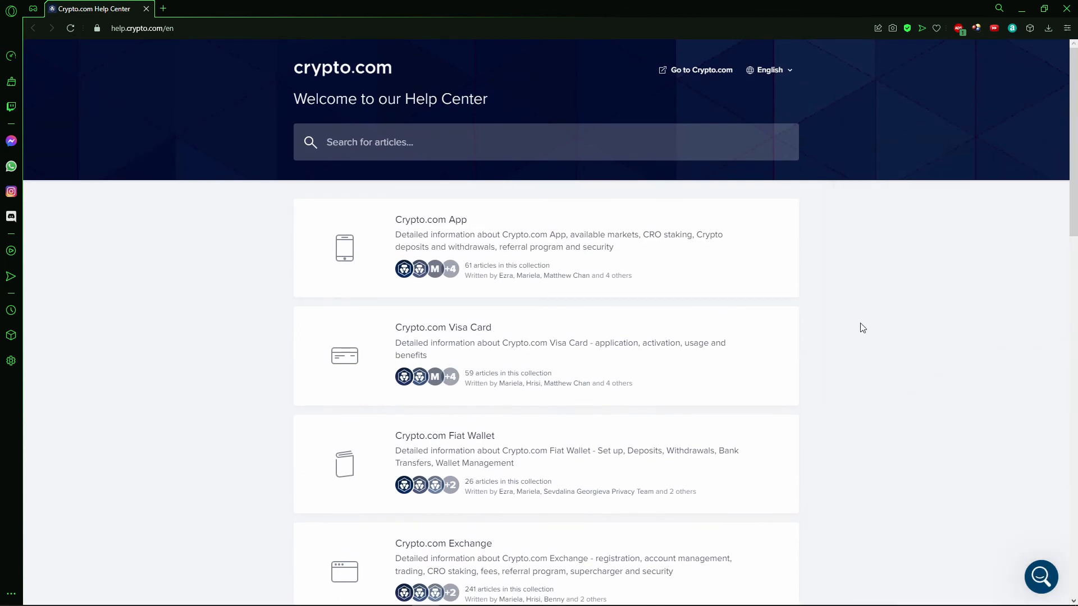